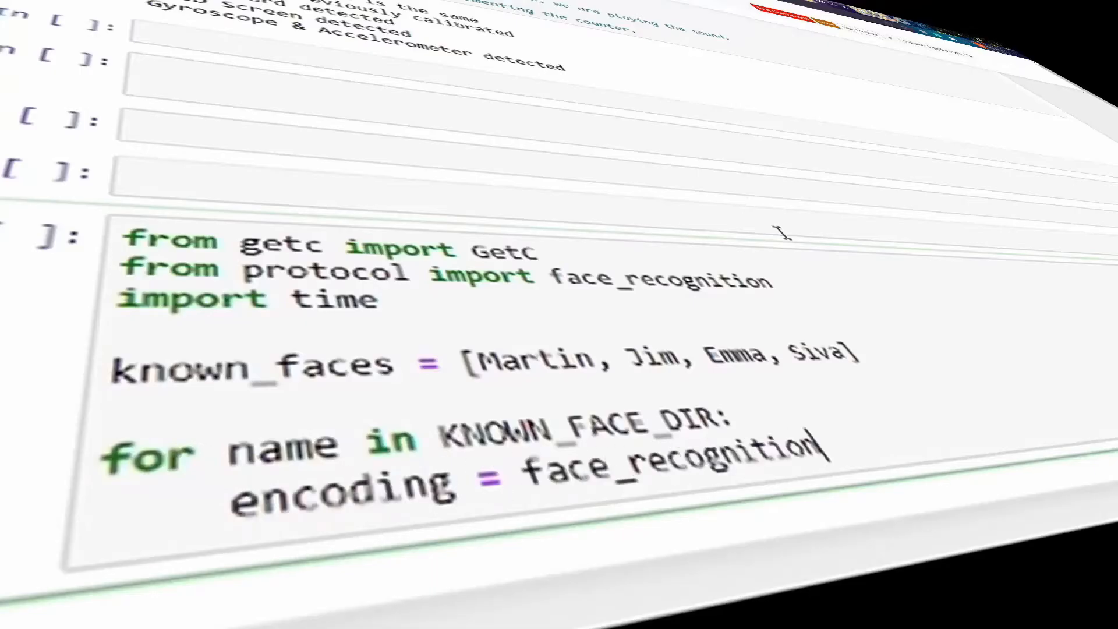
pyautogui.write('.getc_face_encoding')
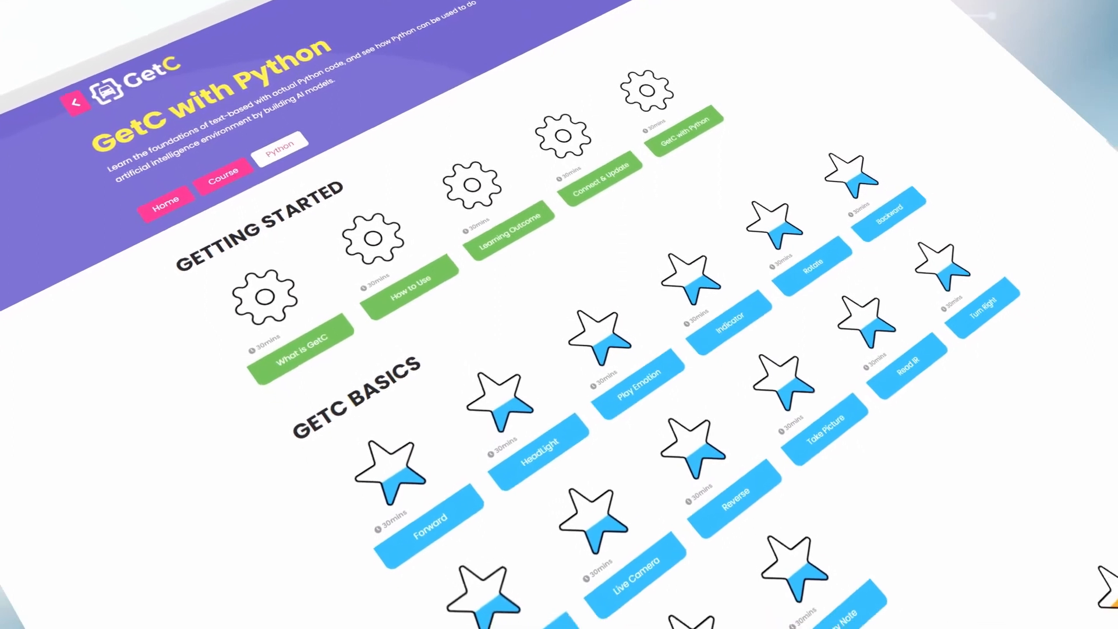
pyautogui.scroll(-3)
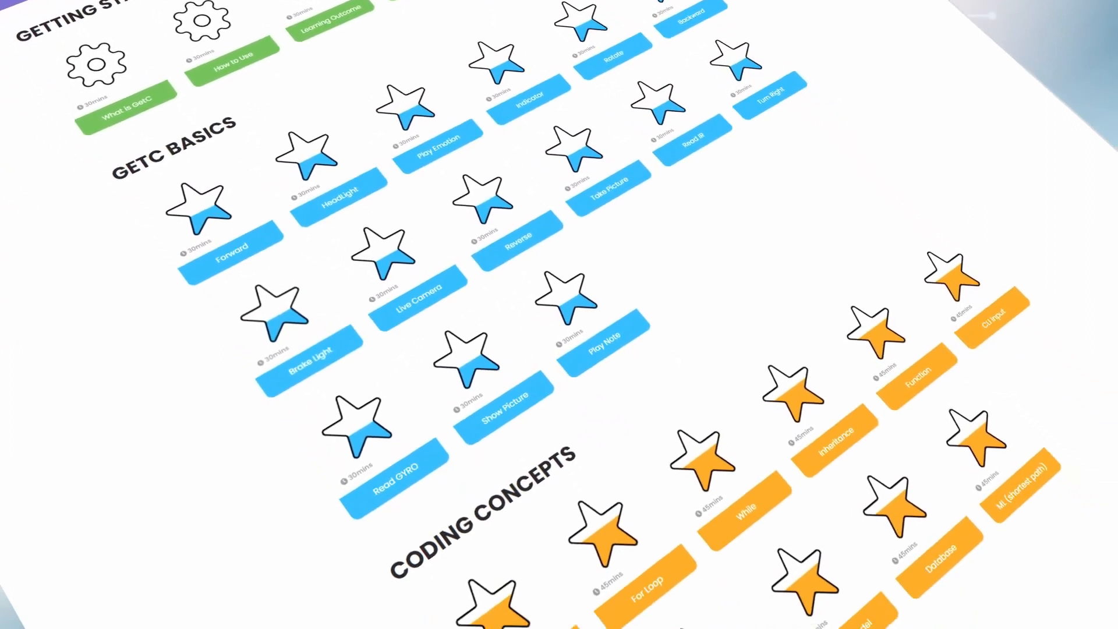
pyautogui.scroll(-3)
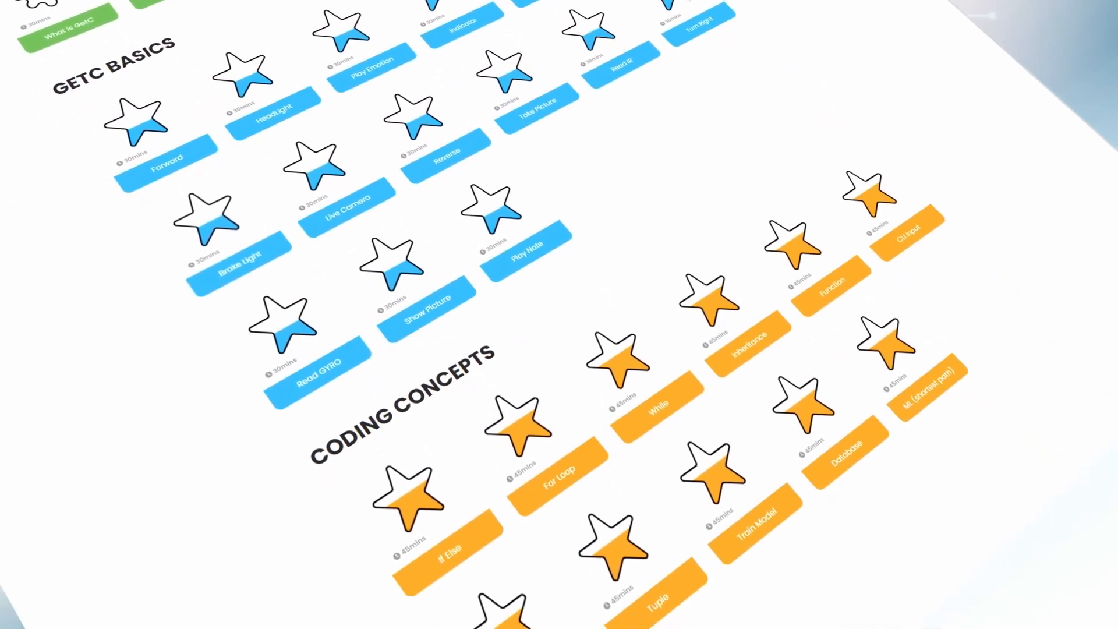